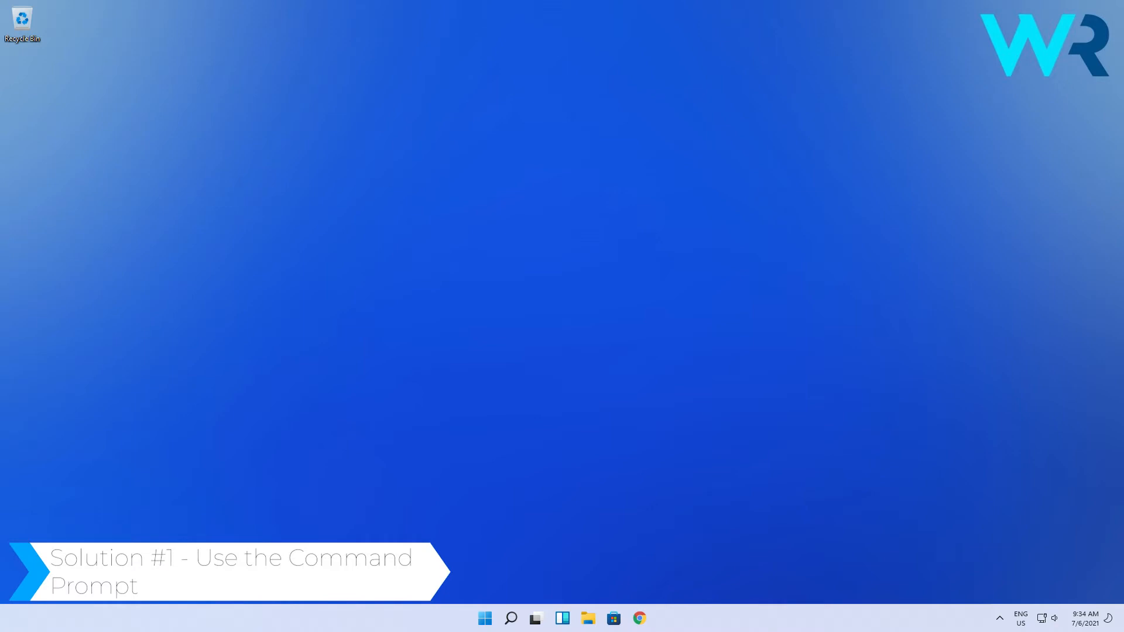
- Search Start for 'cmd' and show the Command Prompt result's launch options
left_click(484, 618)
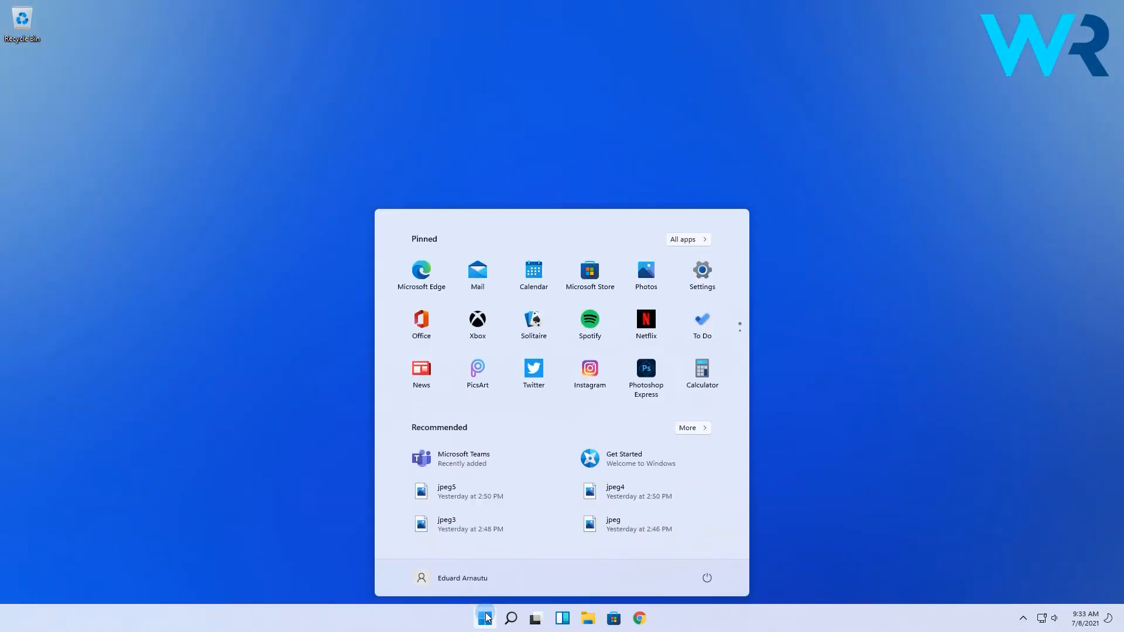
type("cmd")
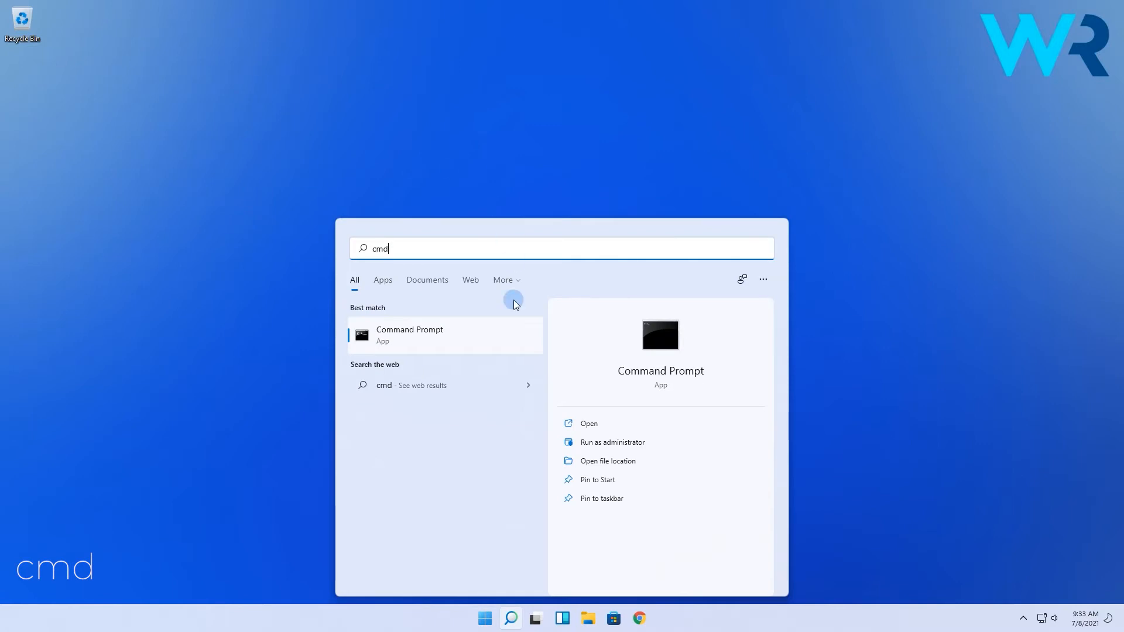
right_click(445, 335)
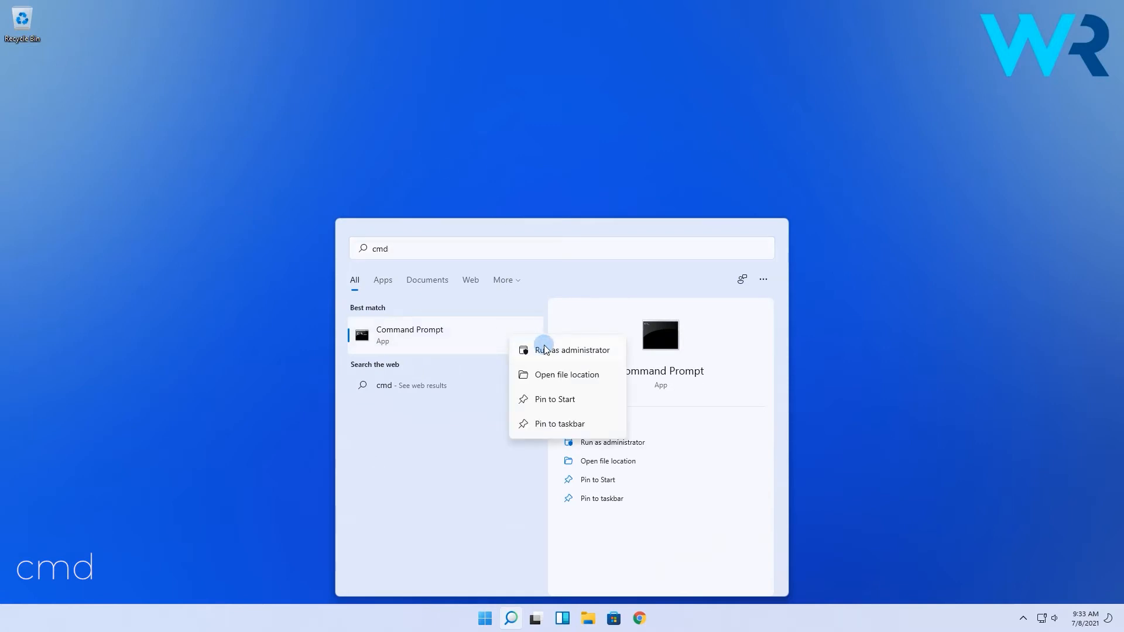
- In an administrator Command Prompt, query the PC's serial number, identifying number and model name with wmic, then close it
left_click(573, 350)
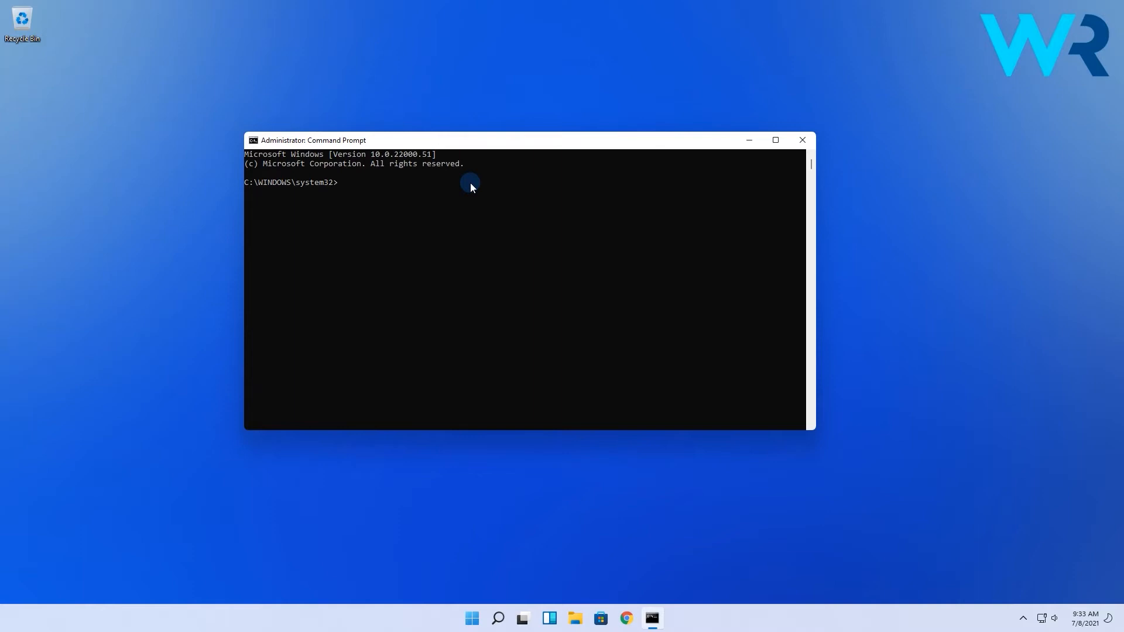
type("wmic bios get serialnumber")
type("wmic csproduct get identi")
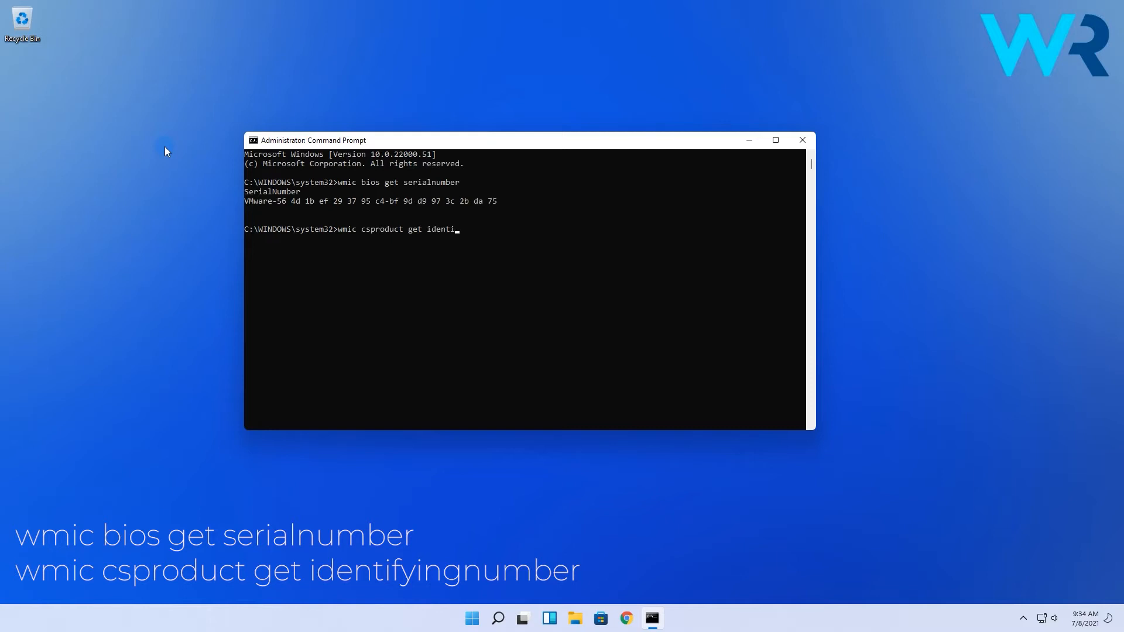
key("Return")
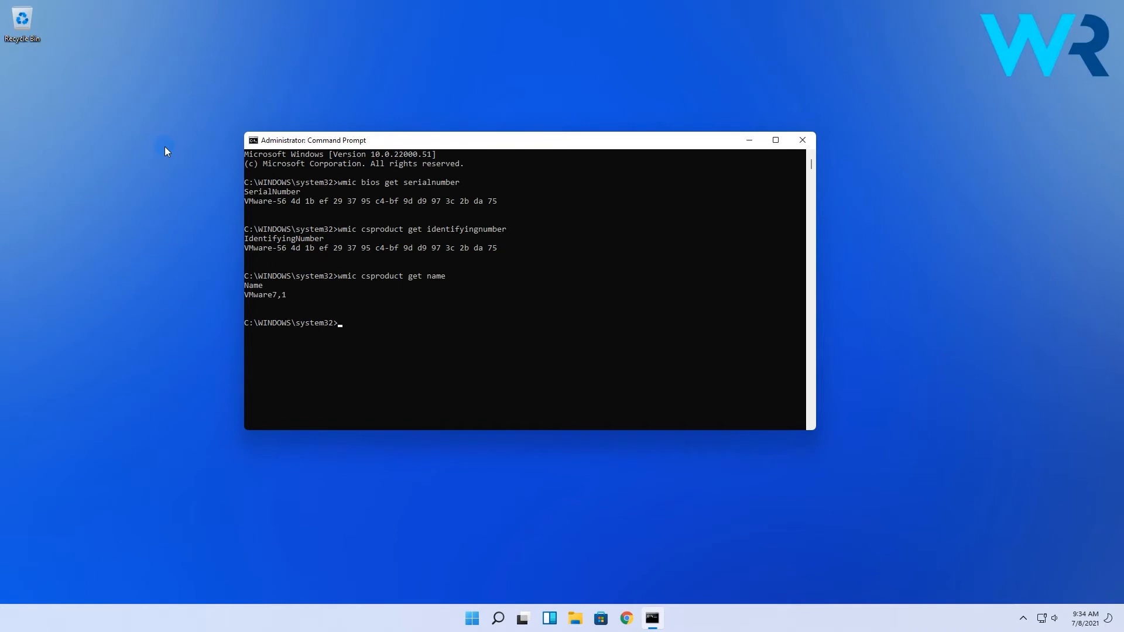
left_click(801, 139)
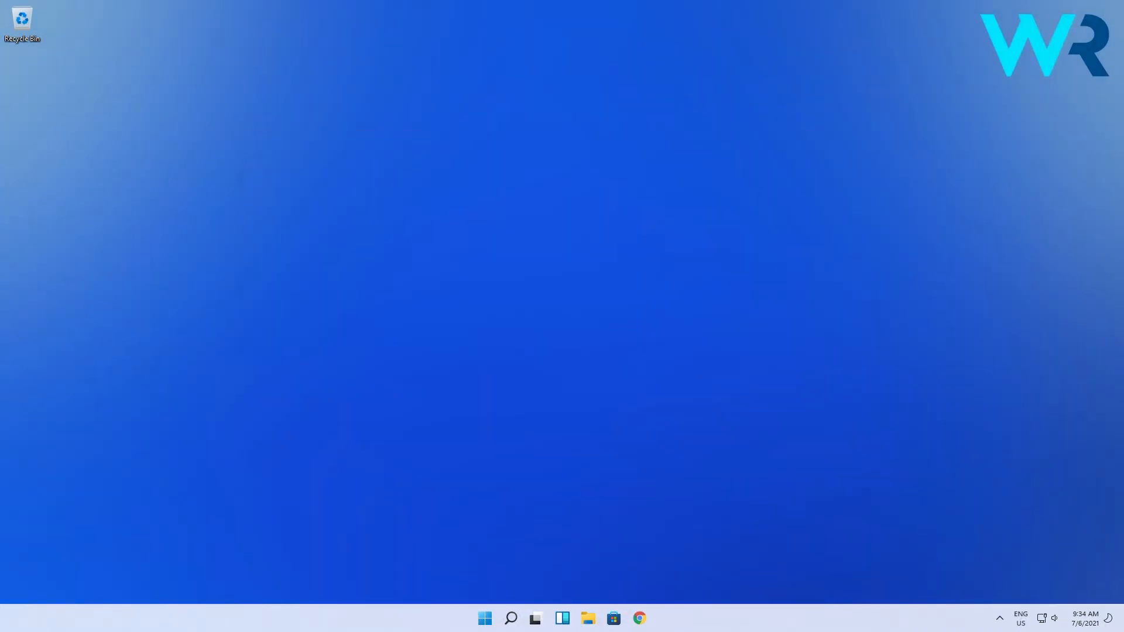